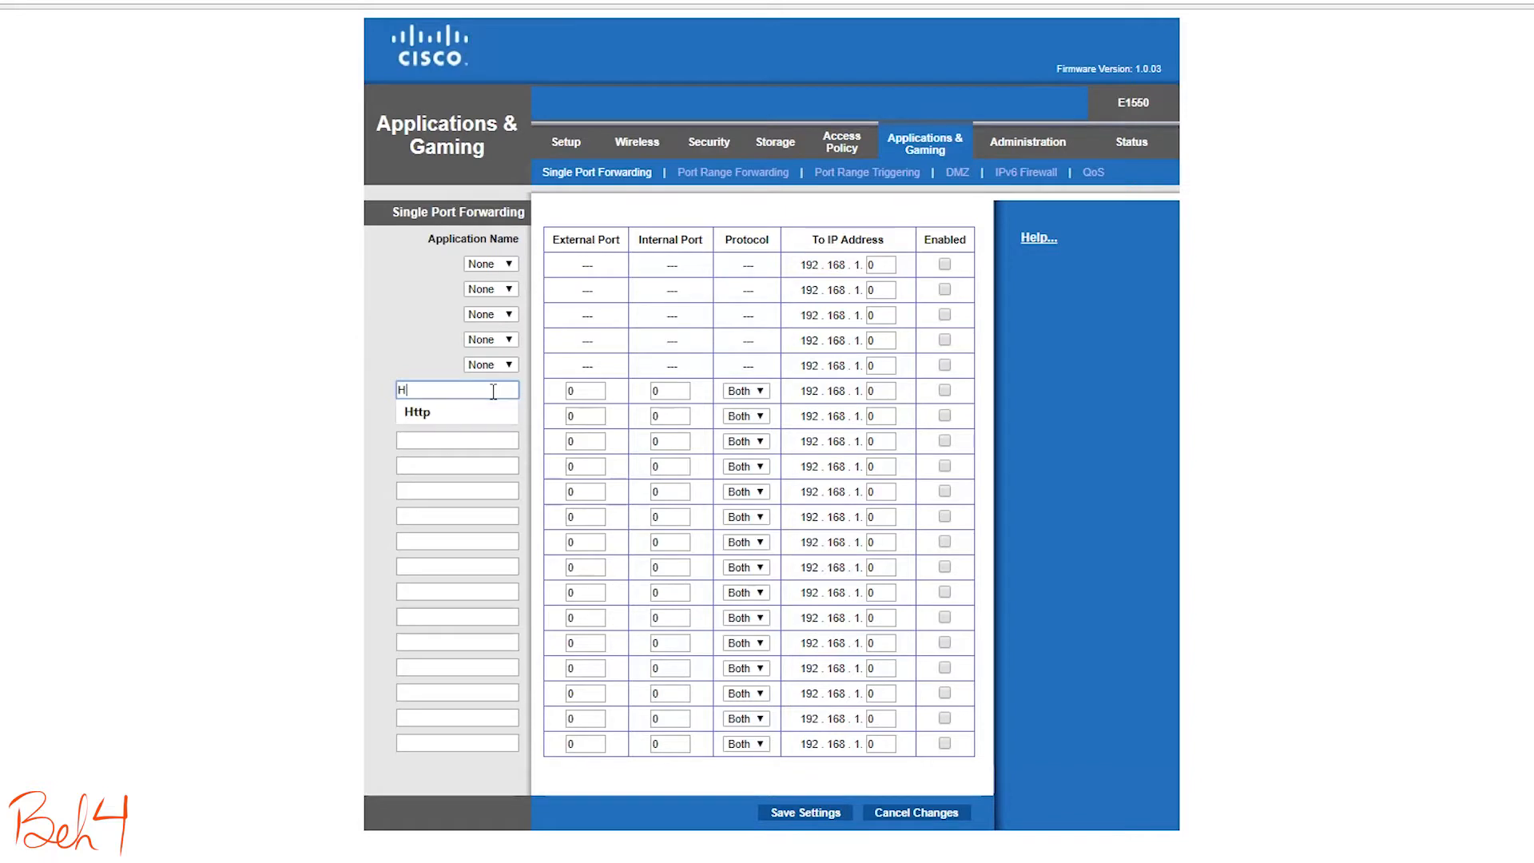
Finish naming the forwarding row 'HTTP' and tick Enabled for the 80/80 TCP rule to 192.168.1.100.
type("TTP")
left_click(586, 391)
type("80")
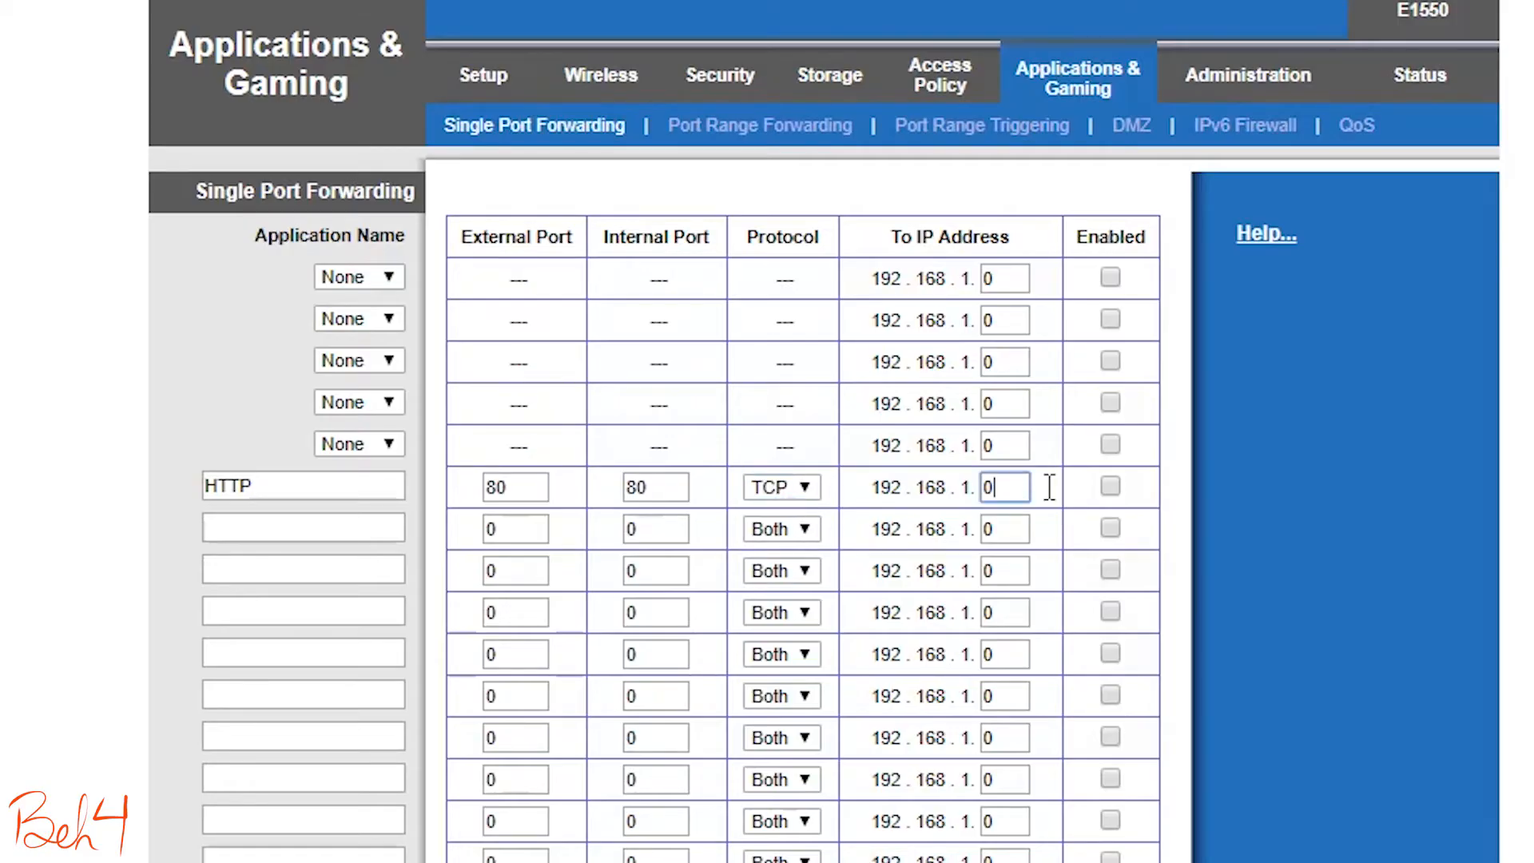
left_click(1109, 486)
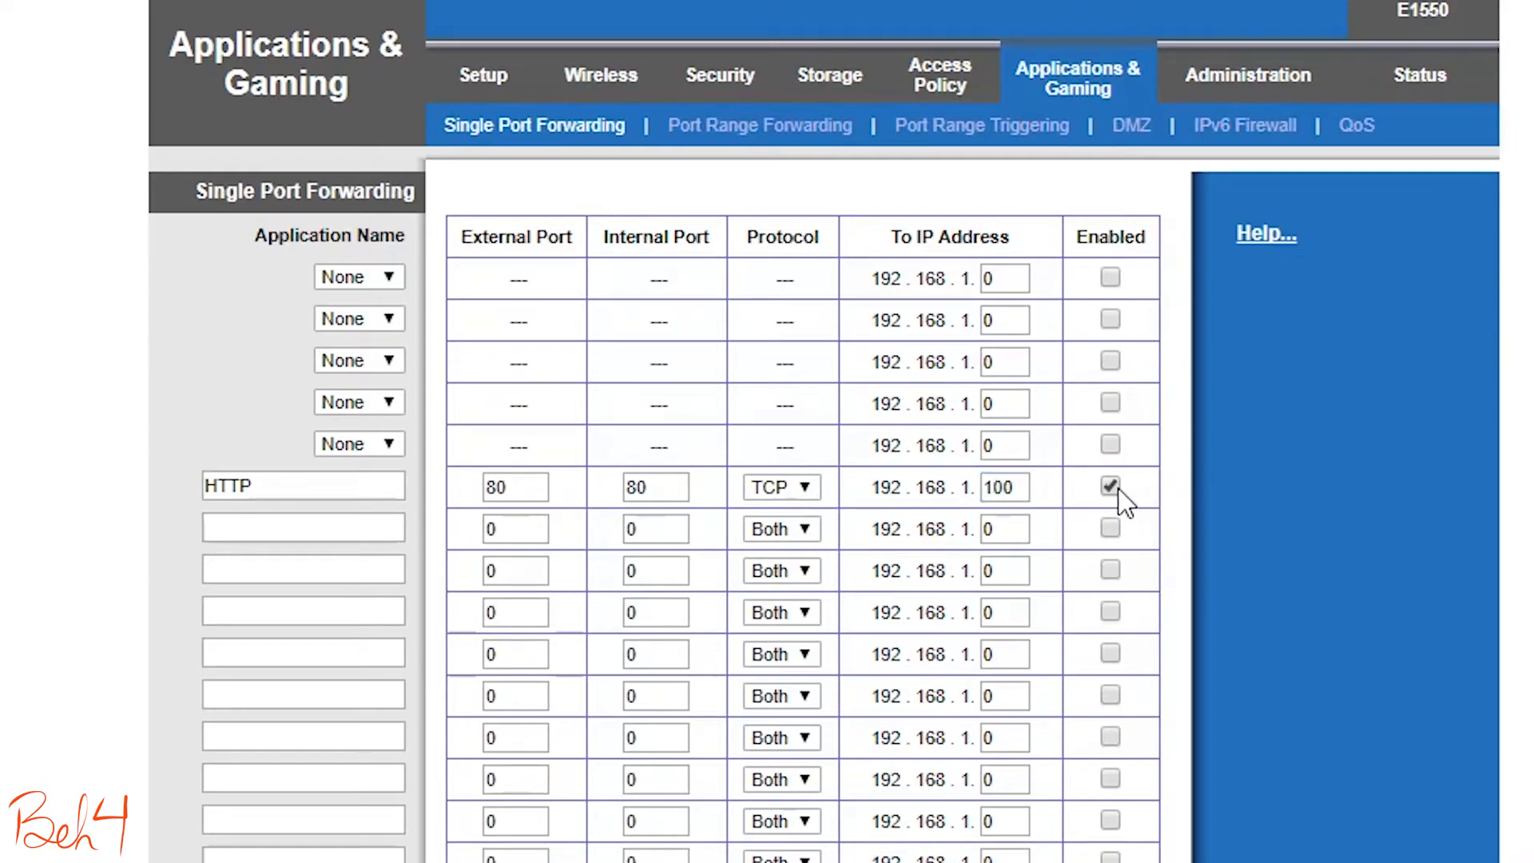